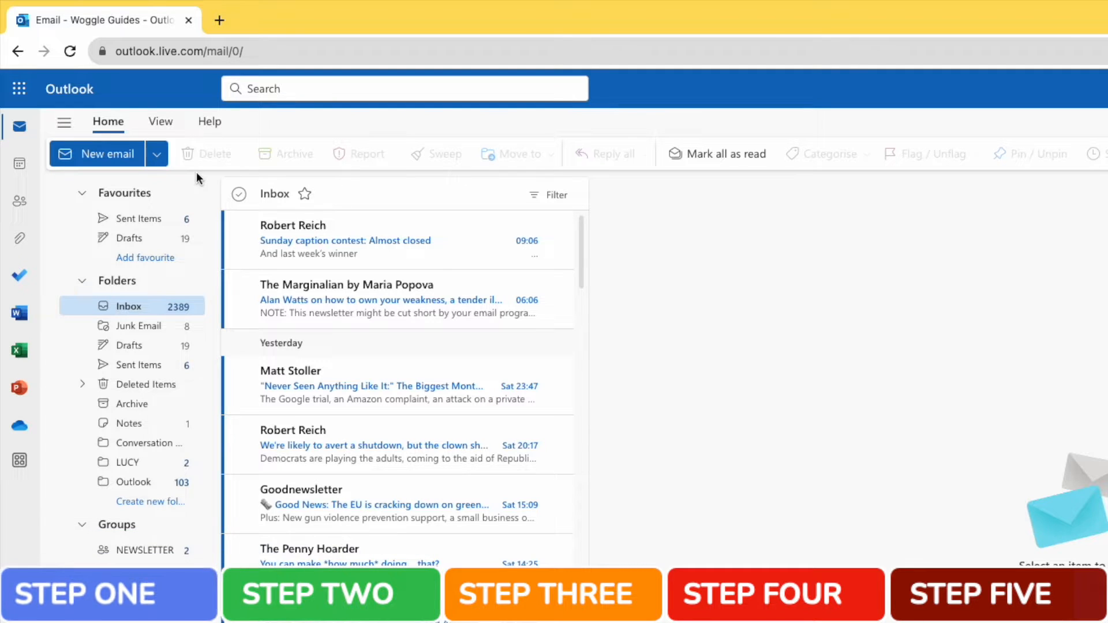
mouse_move(463, 241)
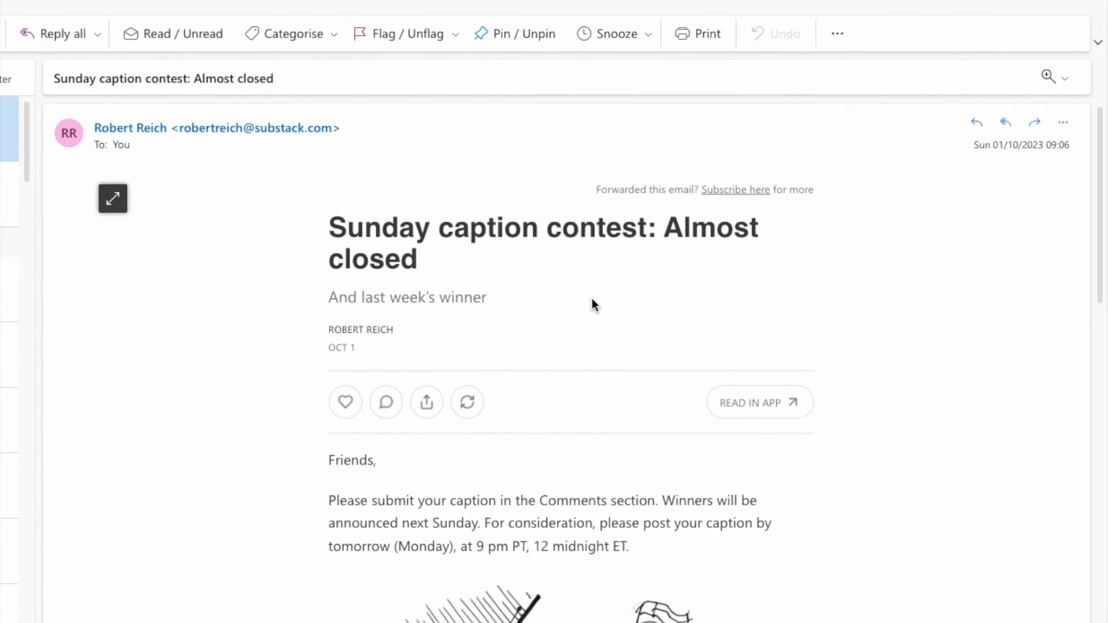
mouse_move(903, 271)
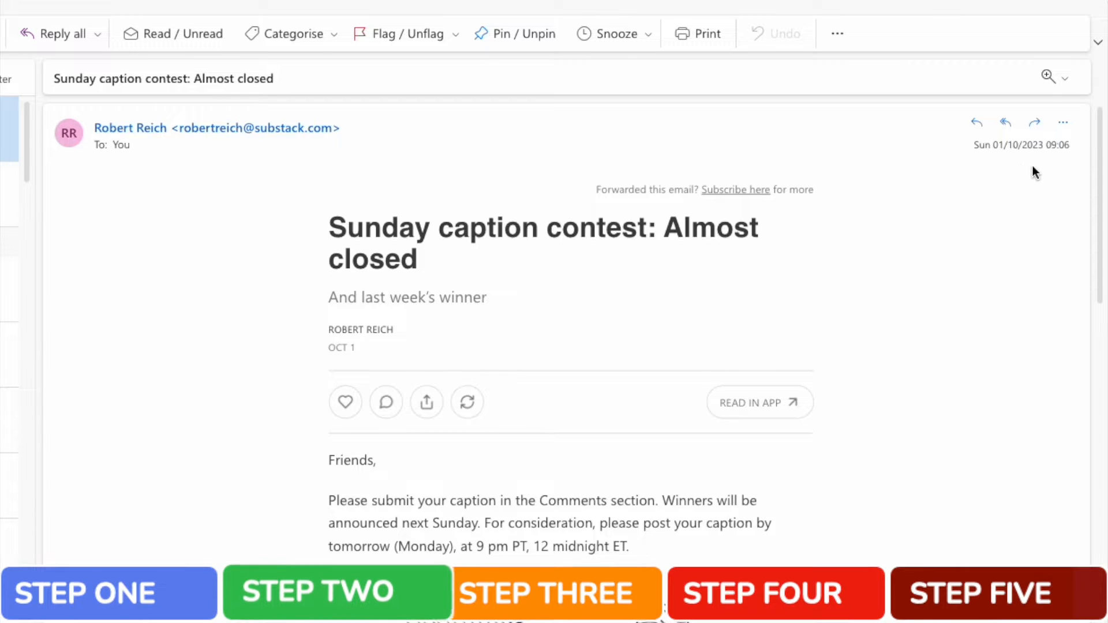
mouse_move(1064, 122)
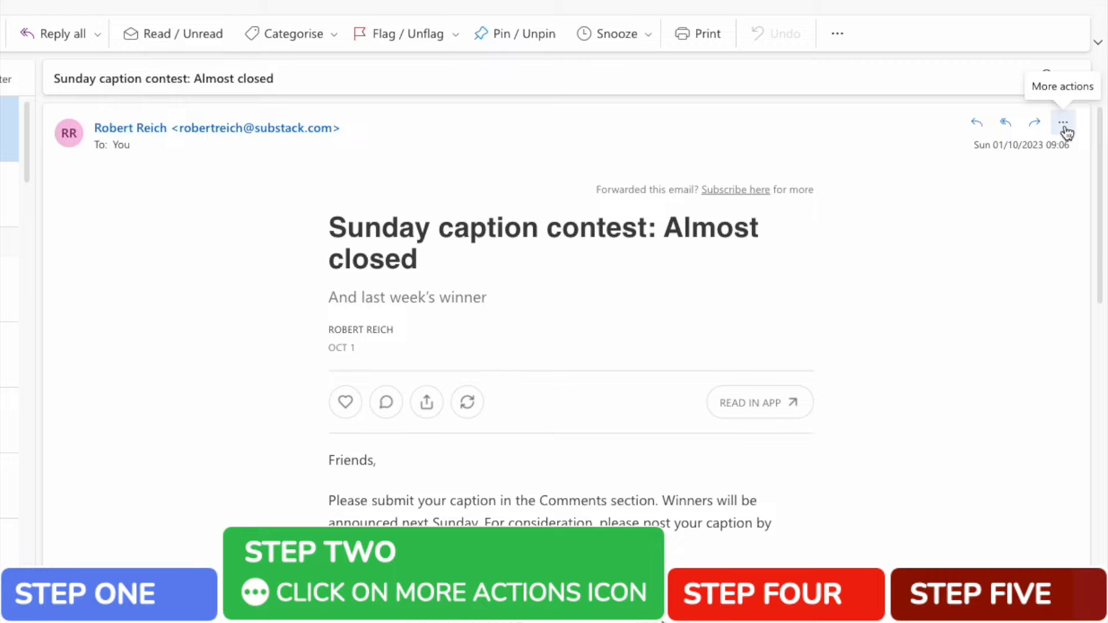
- Open the More actions menu for the caption contest email
left_click(1063, 123)
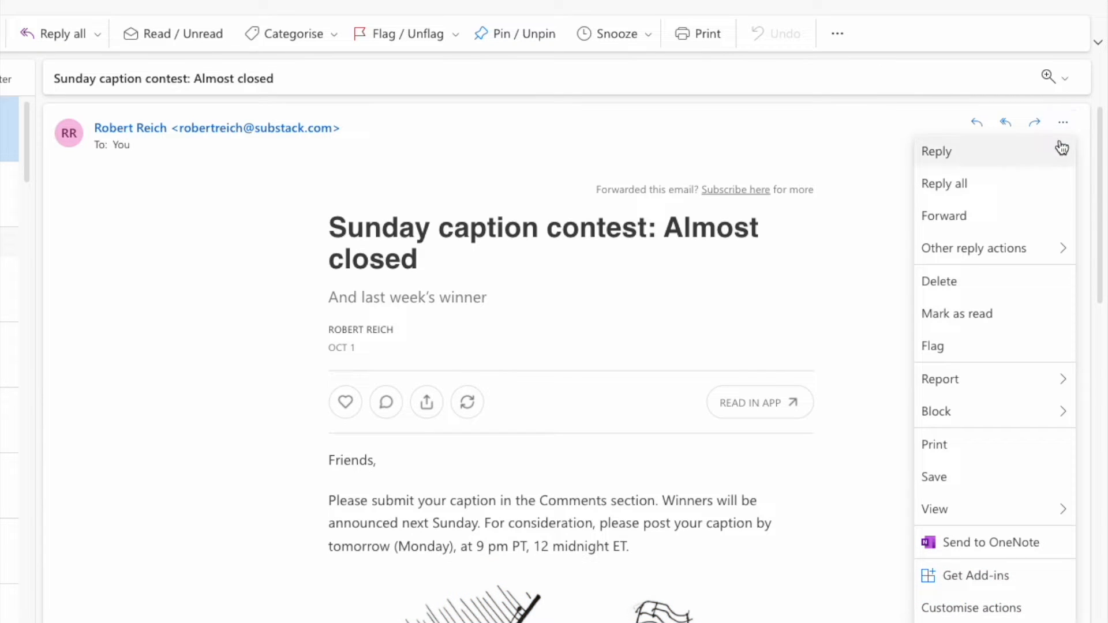
mouse_move(1042, 468)
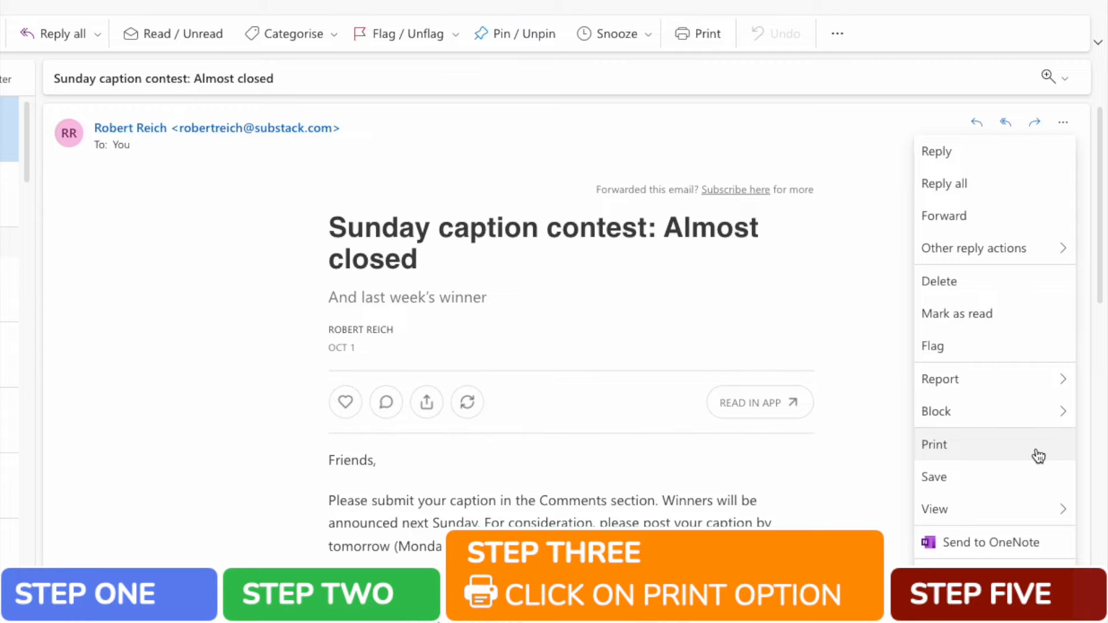
- Choose Print to show the caption contest email's print preview
left_click(935, 444)
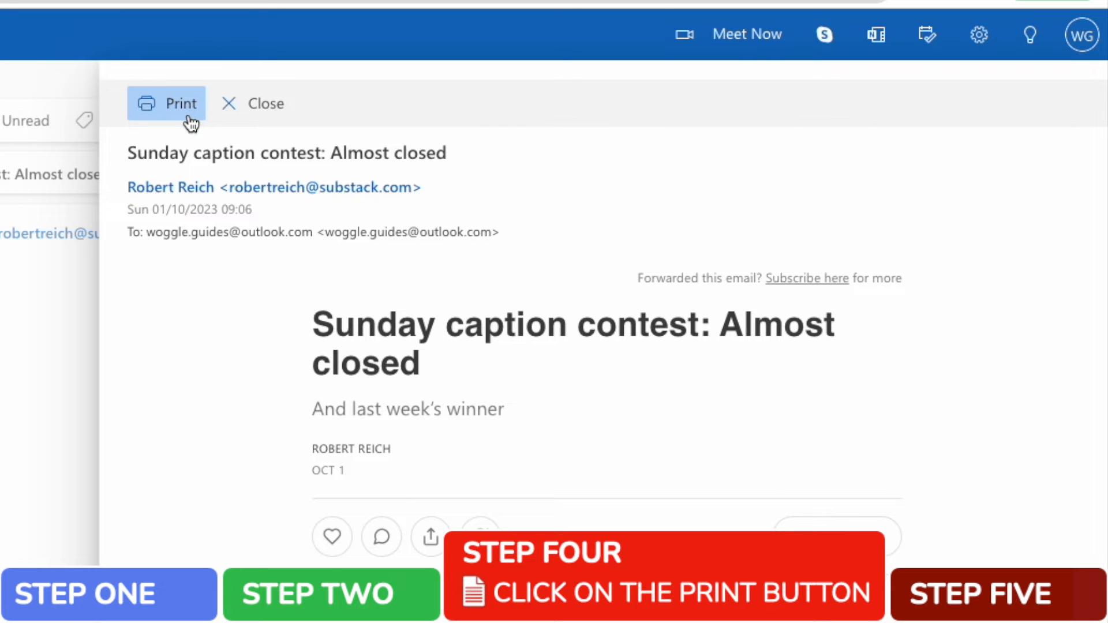
- Open Chrome's print dialog for the email with Save as PDF as destination
left_click(166, 103)
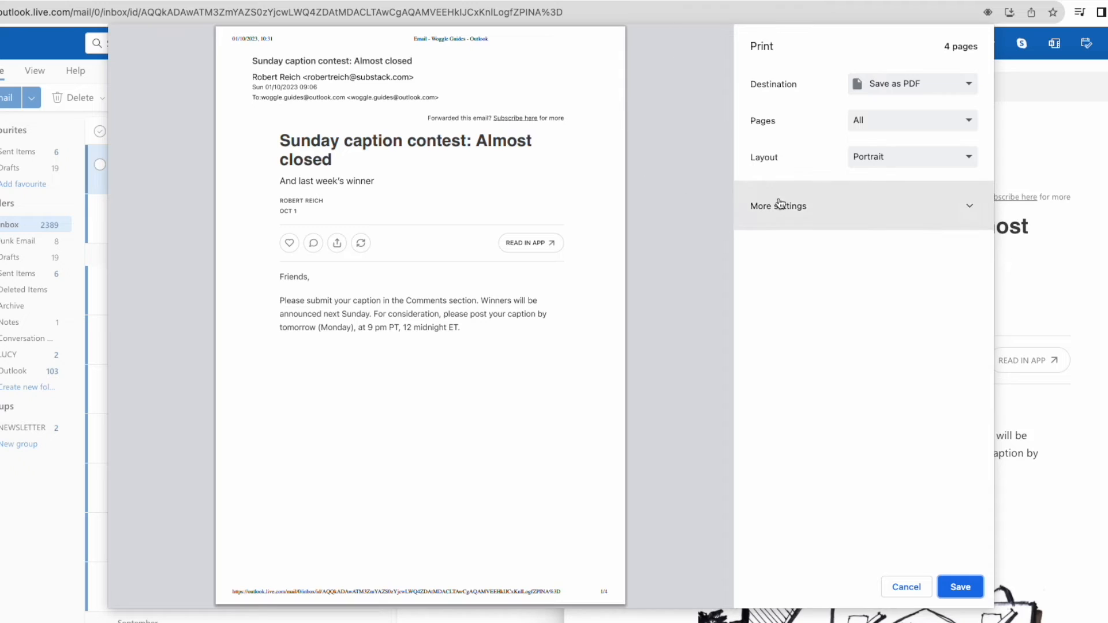
mouse_move(827, 107)
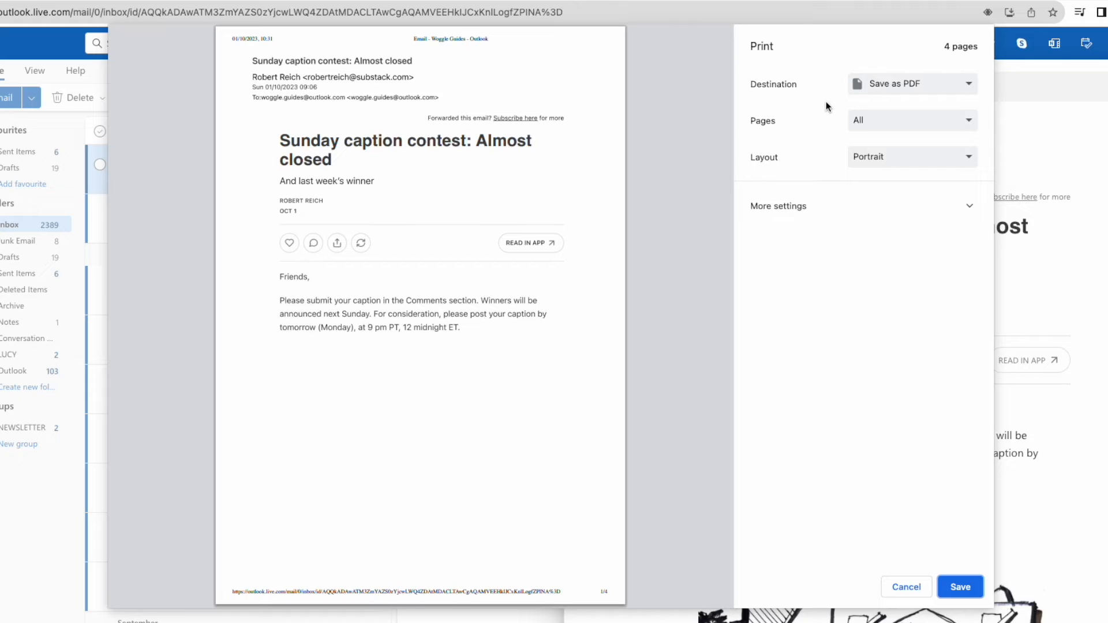
mouse_move(950, 97)
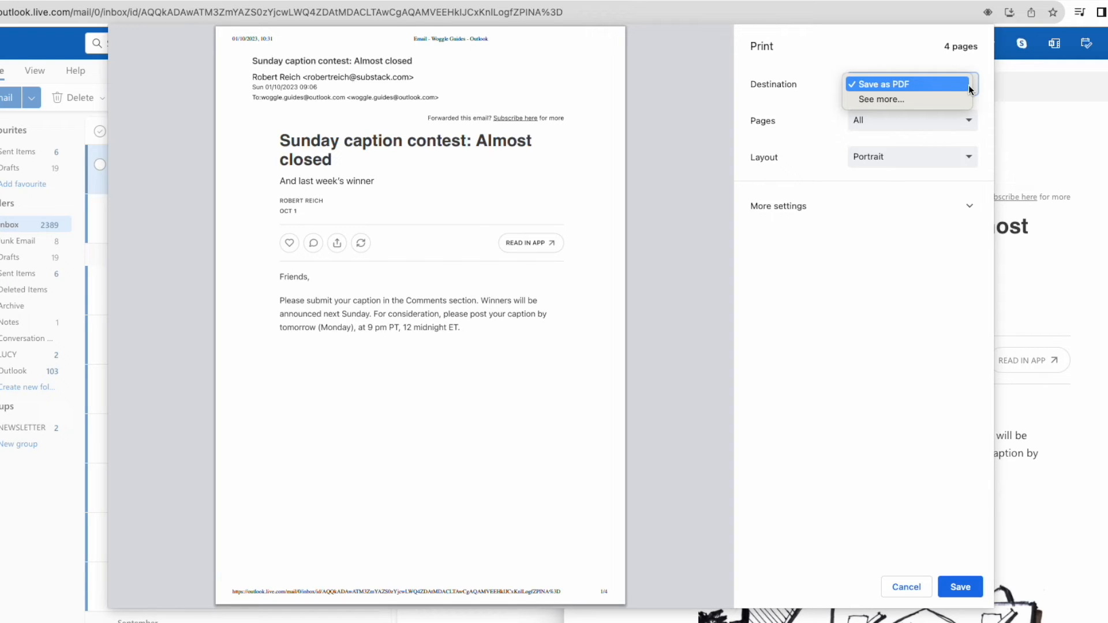
mouse_move(944, 87)
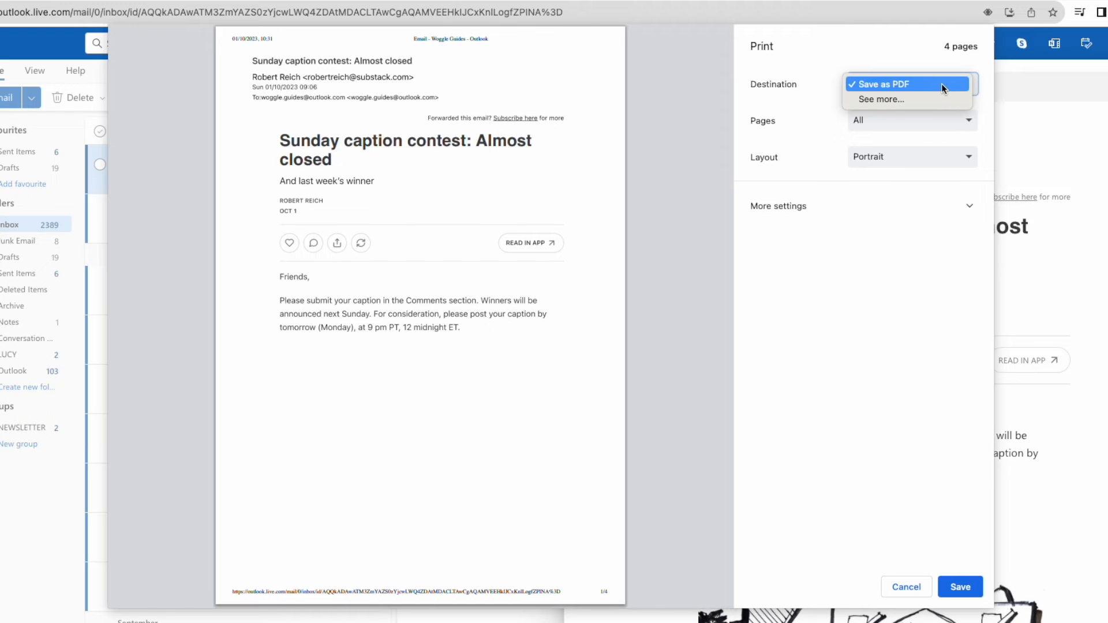
left_click(905, 83)
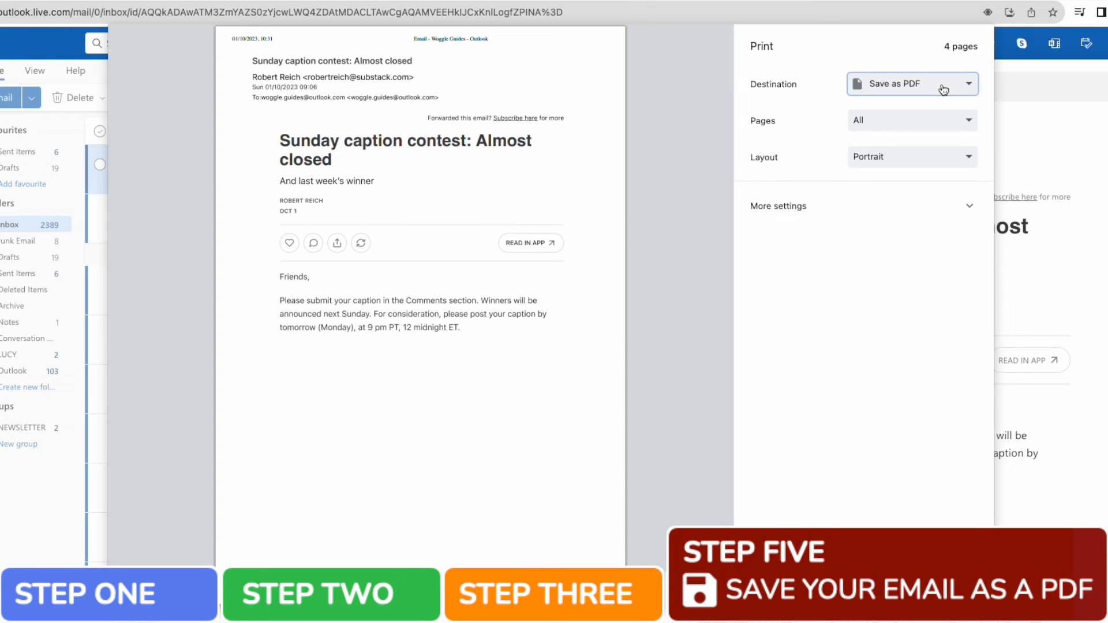
mouse_move(885, 169)
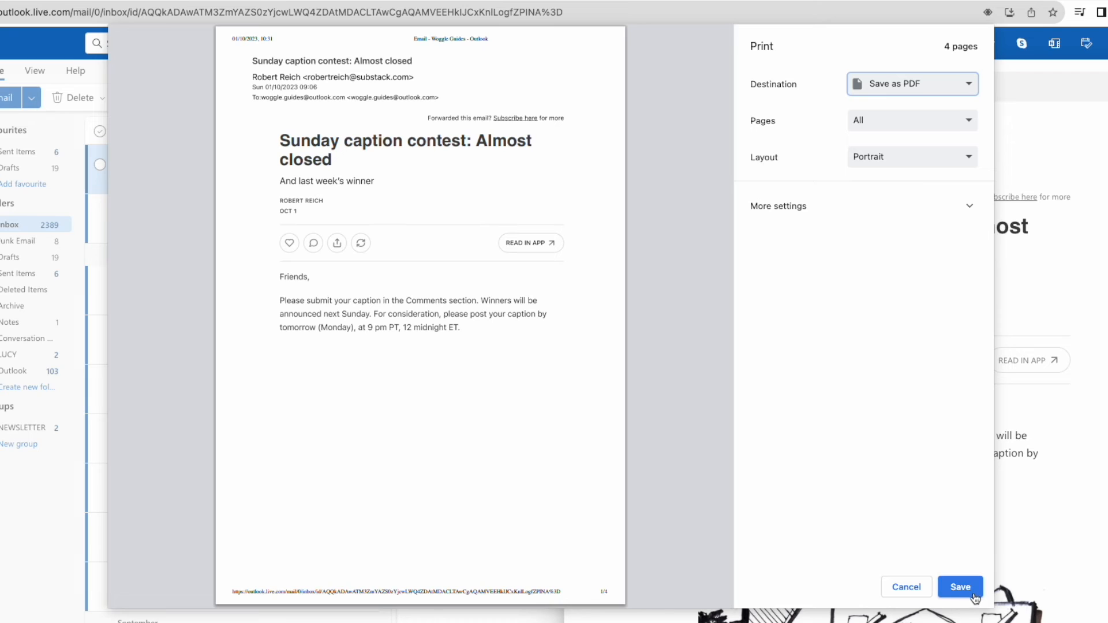
- Save the email as 'Email - Woggle Guides - Outlook' PDF on the Desktop
left_click(958, 587)
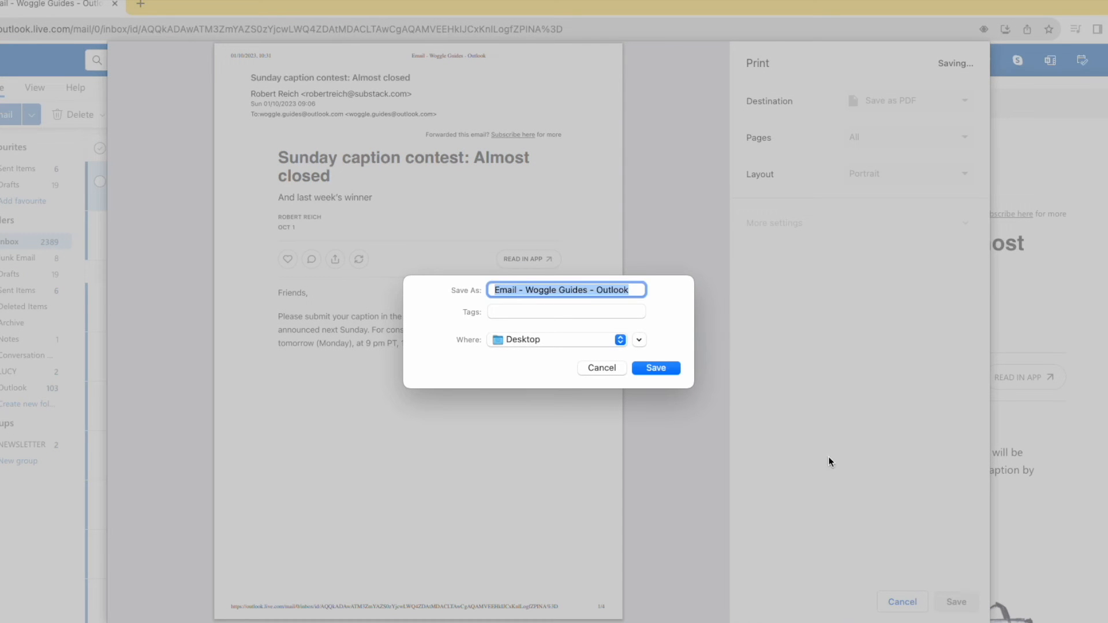
mouse_move(616, 387)
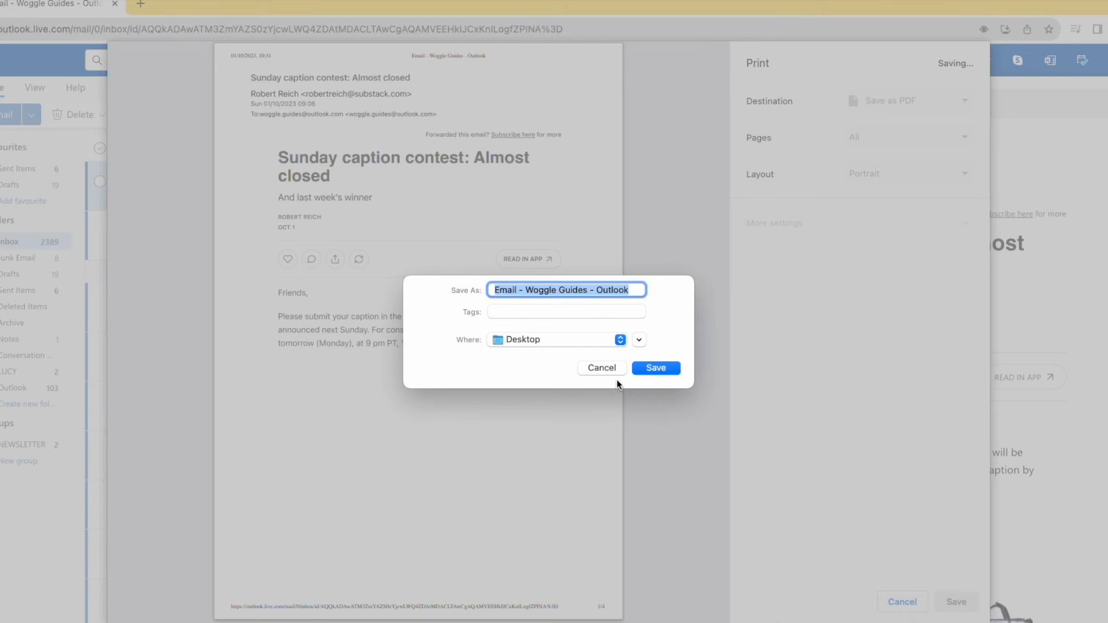
left_click(655, 367)
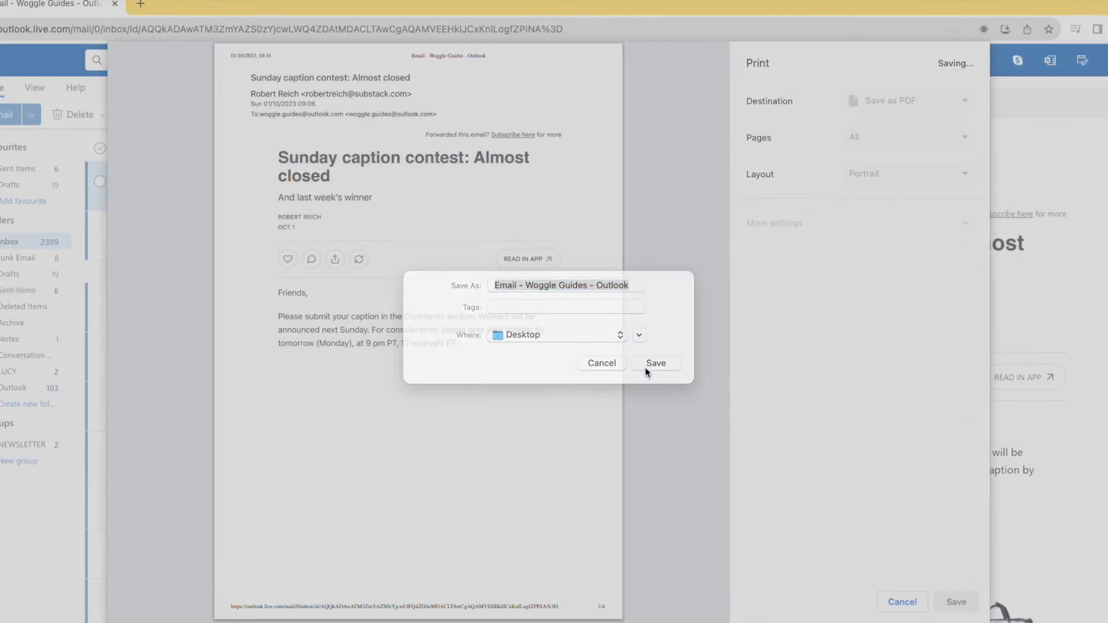
left_click(655, 362)
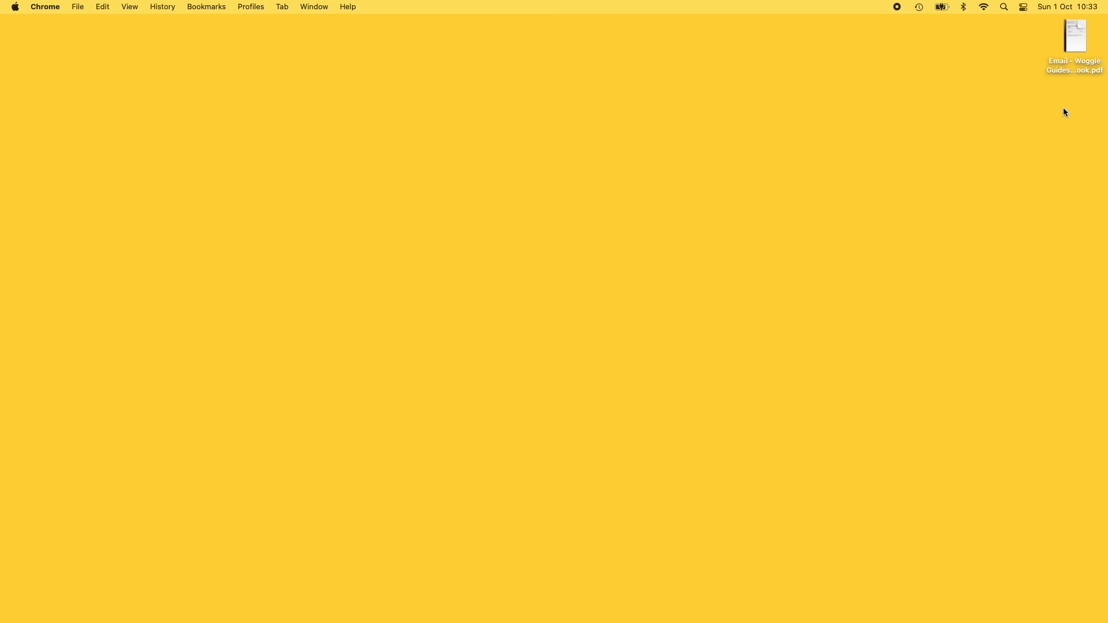
mouse_move(1075, 50)
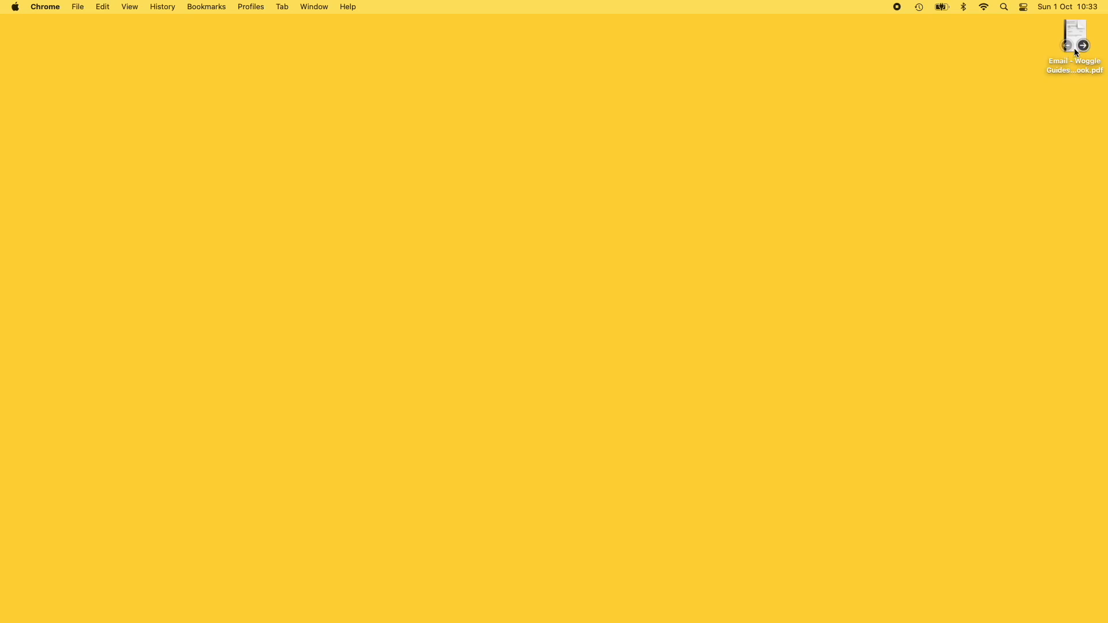
- Open Email - Woggle Guides - Outlook.pdf from the desktop in Preview
double_click(1073, 32)
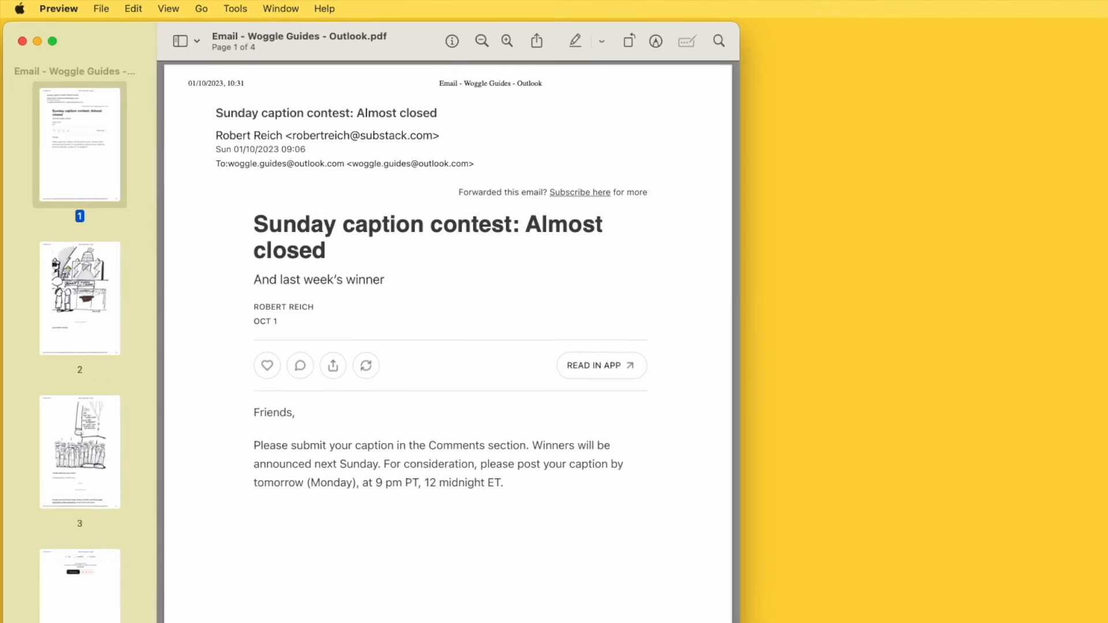